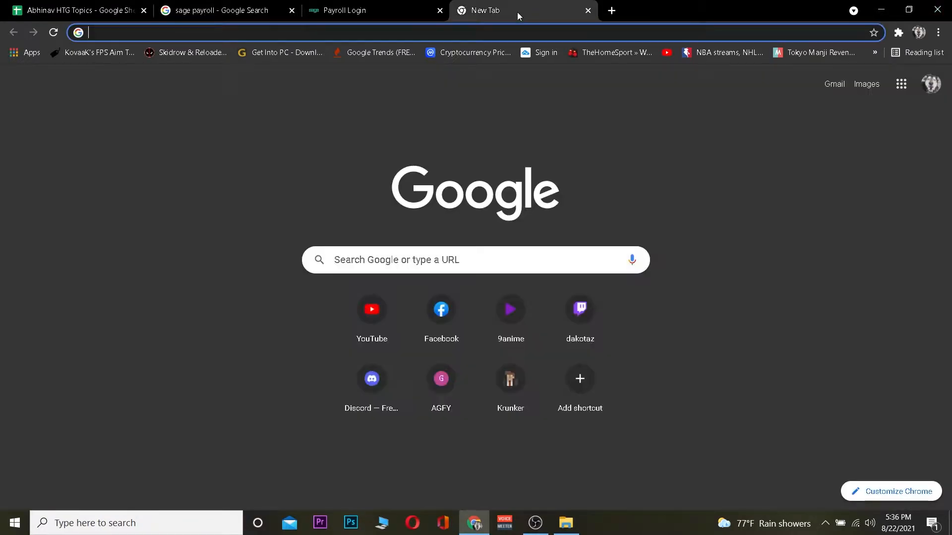
Search Google for 'sage payroll' login and choose the Sage One Payroll Login result
{"action": "type", "text": "sage payroll"}
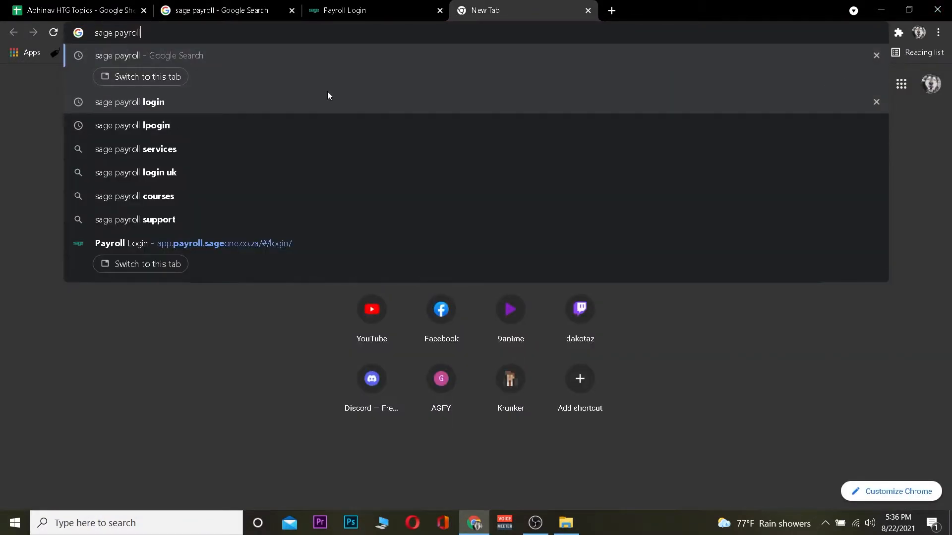
{"action": "left_click", "coordinate": [129, 102]}
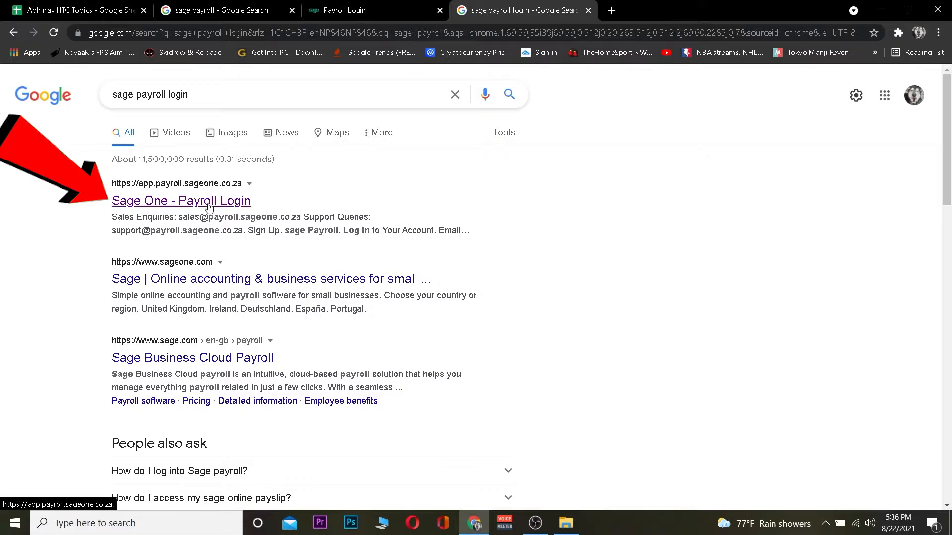
{"action": "left_click", "coordinate": [180, 200]}
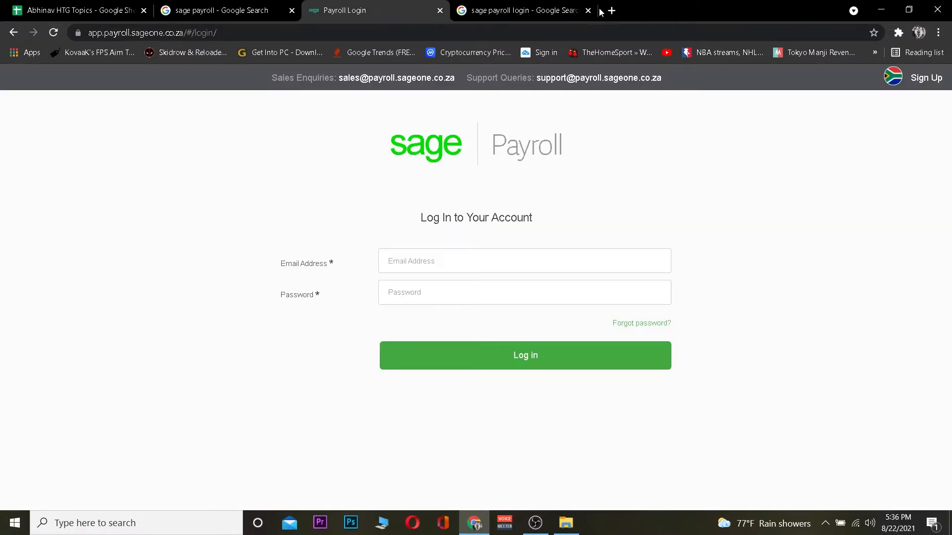
Close the leftover Google search results tab, leaving only the Sage Payroll login page
{"action": "left_click", "coordinate": [587, 10]}
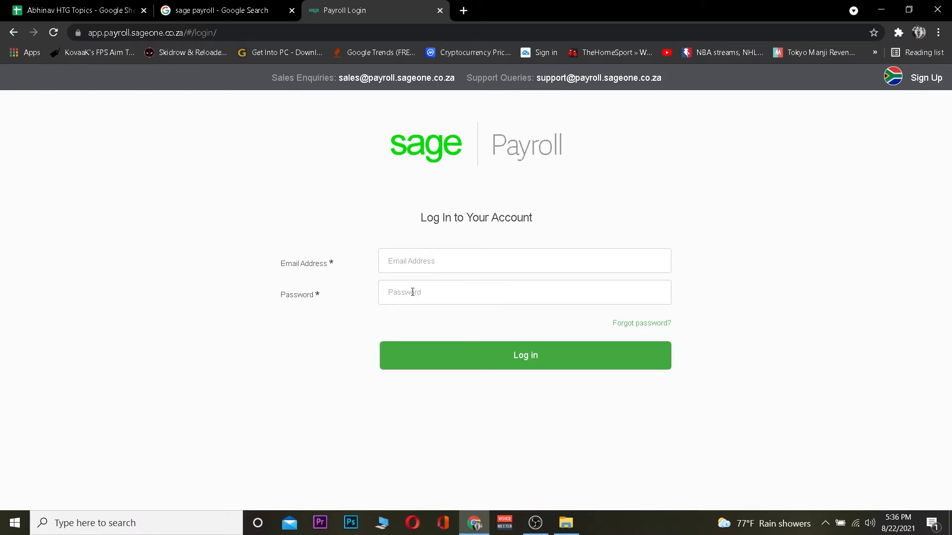
{"action": "mouse_move", "coordinate": [602, 220]}
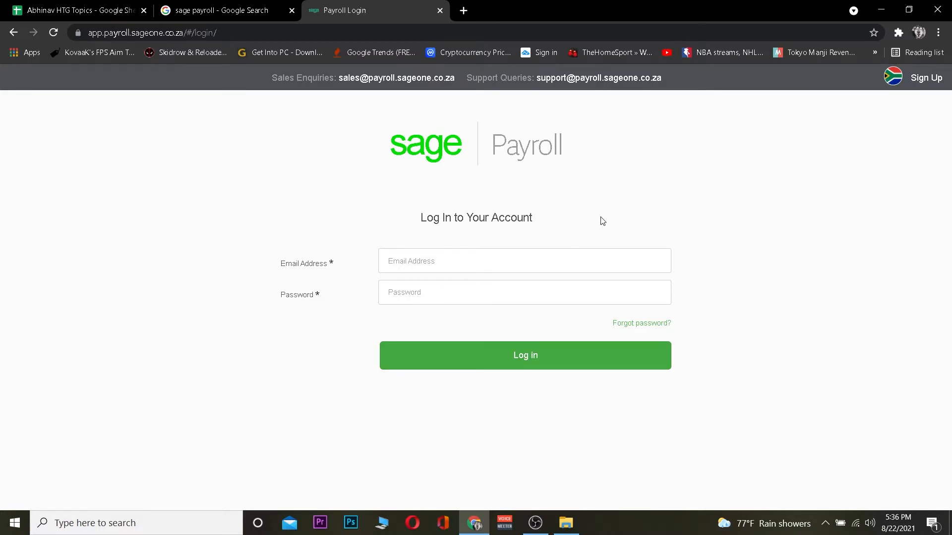
{"action": "mouse_move", "coordinate": [537, 134]}
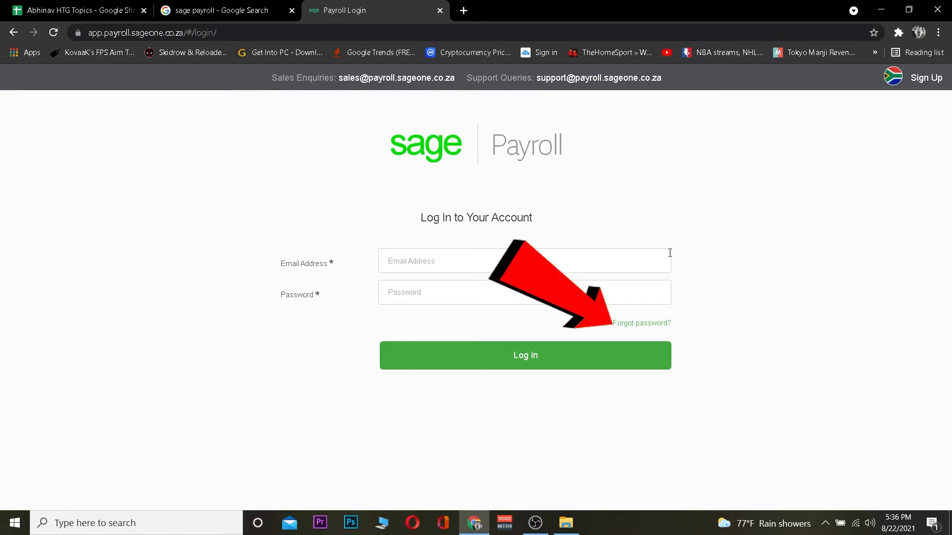
{"action": "mouse_move", "coordinate": [847, 298]}
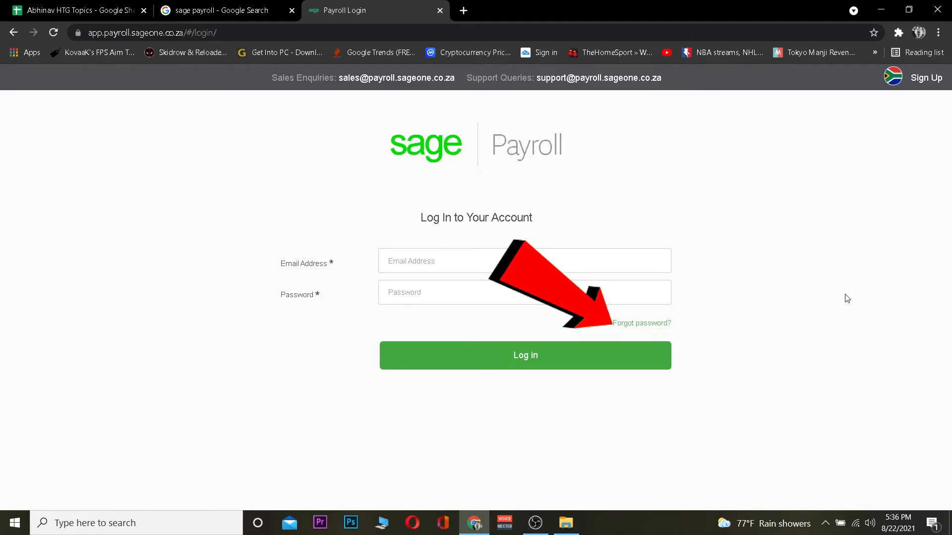